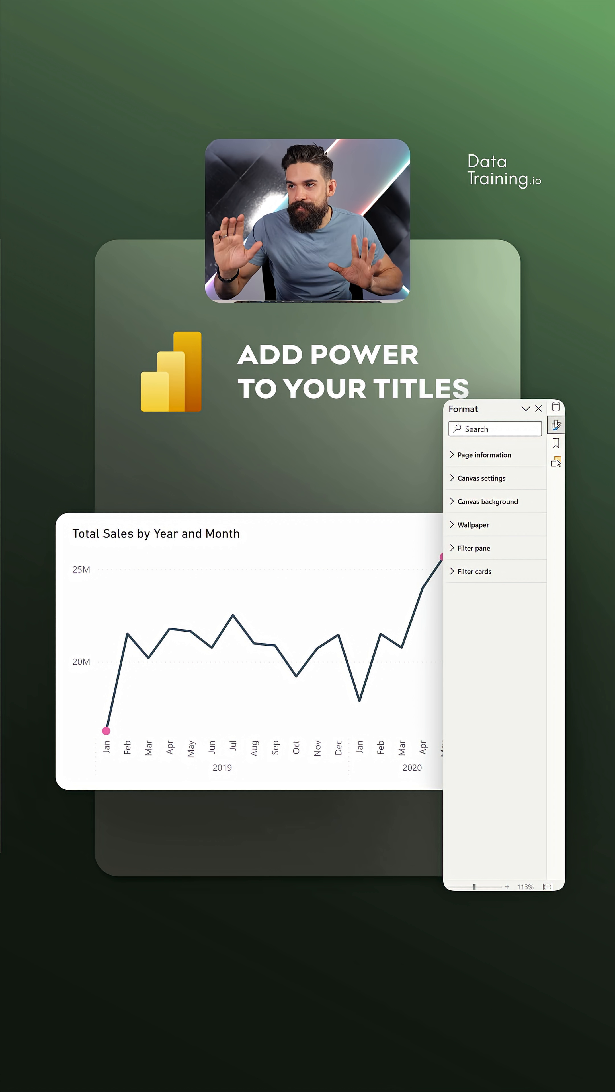
{"action": "mouse_move", "coordinate": [398, 558]}
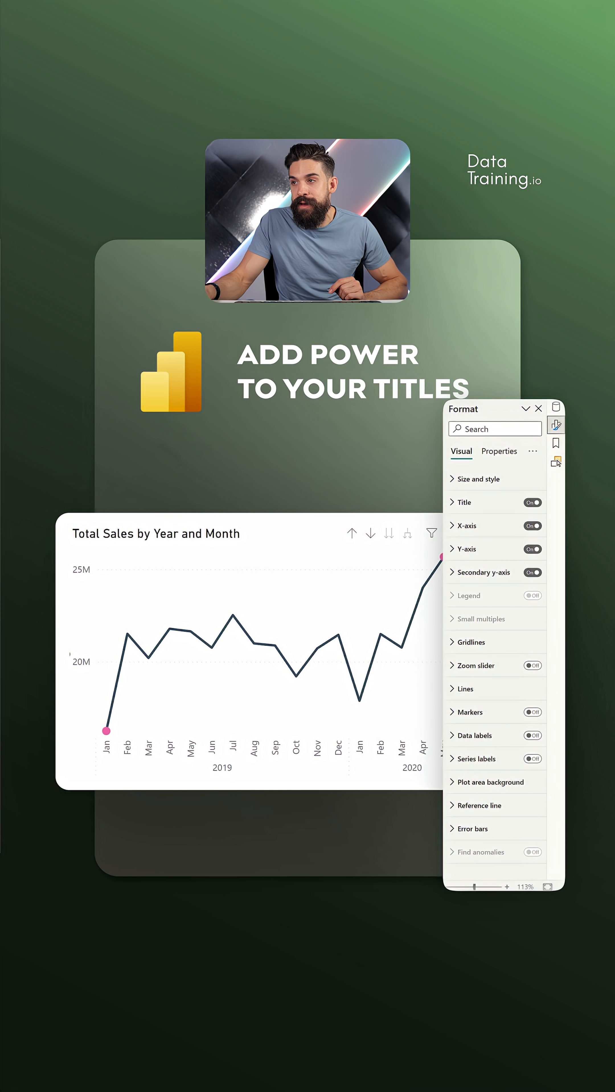
Expand the chart's Title settings to retitle it Total Sales with a subtitle
{"action": "left_click", "coordinate": [463, 502]}
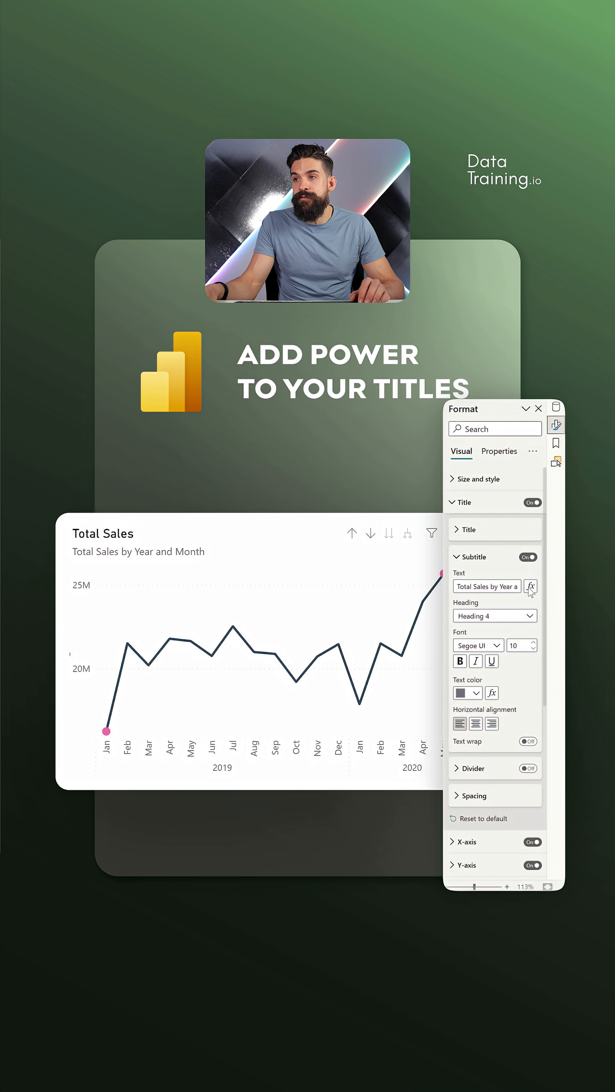
Base the subtitle text on the Title - Product Info field value
{"action": "left_click", "coordinate": [530, 586]}
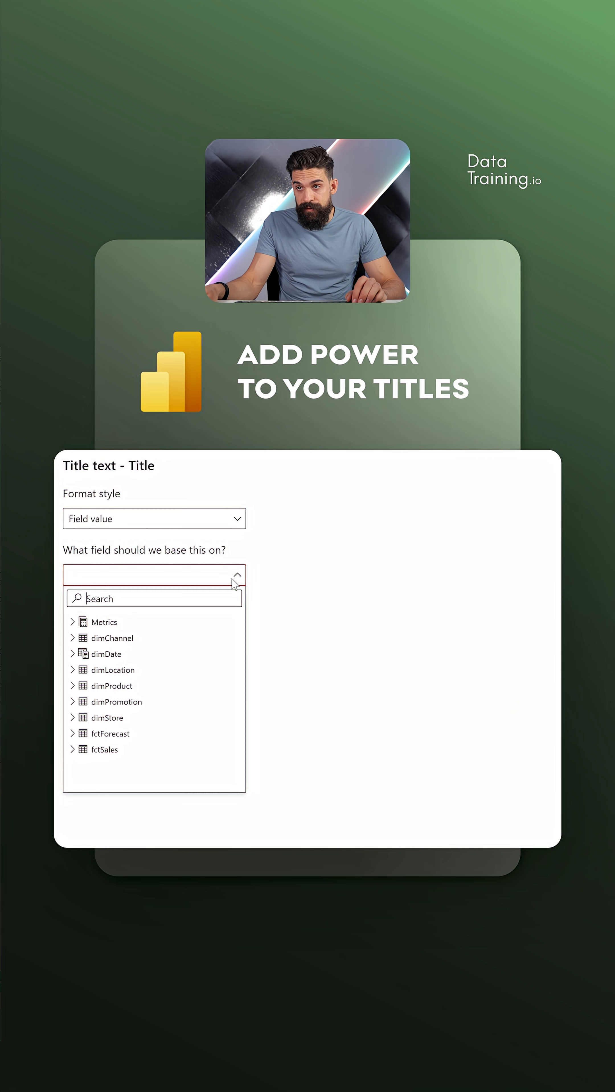
{"action": "left_click", "coordinate": [72, 622]}
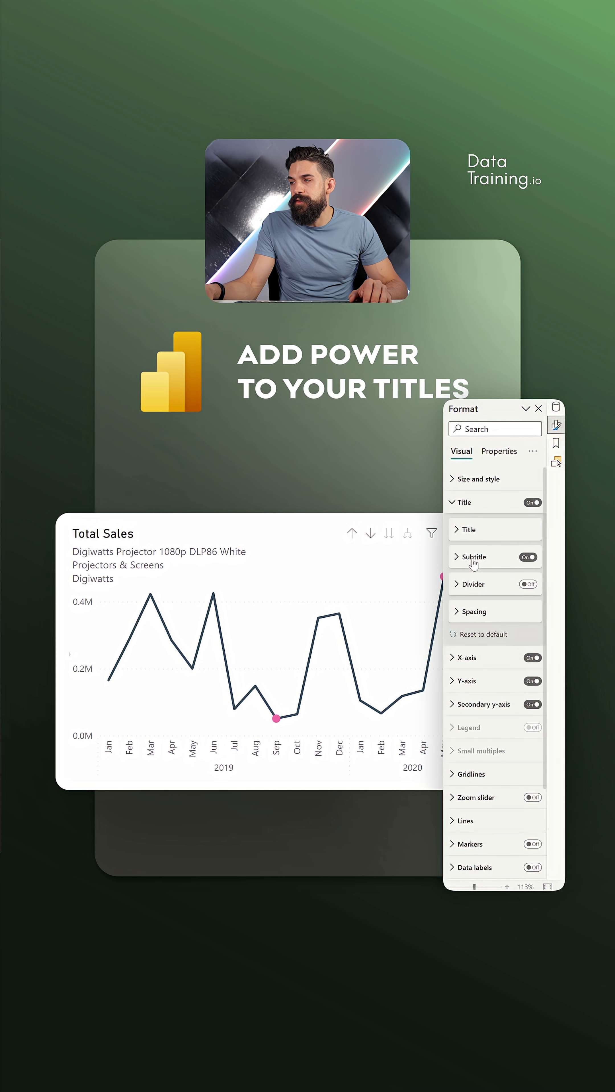
Review the subtitle formatting settings alongside the title settings
{"action": "left_click", "coordinate": [474, 557]}
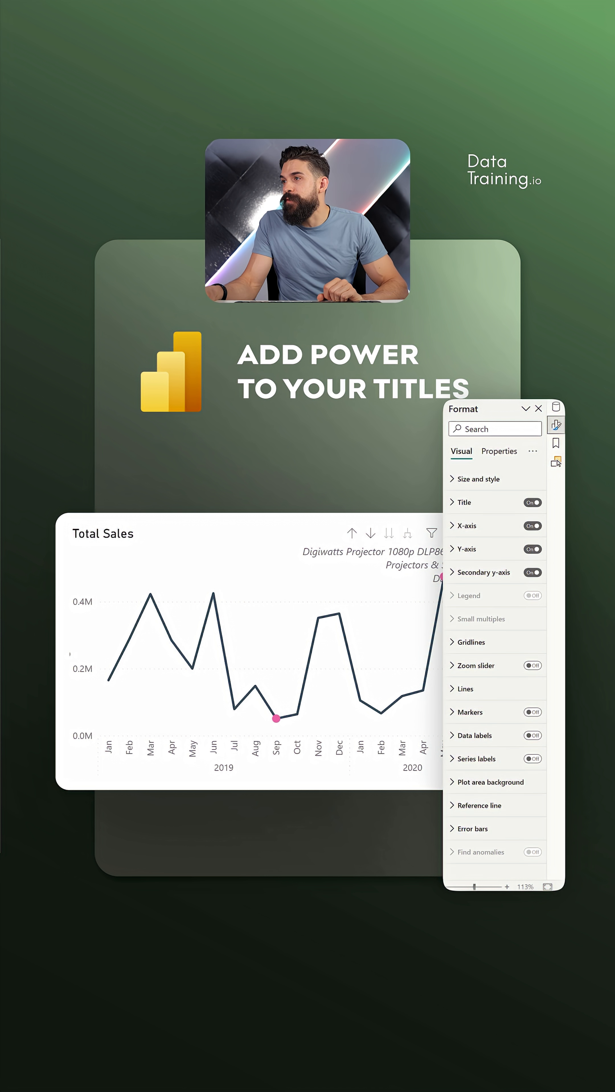
{"action": "left_click", "coordinate": [462, 503]}
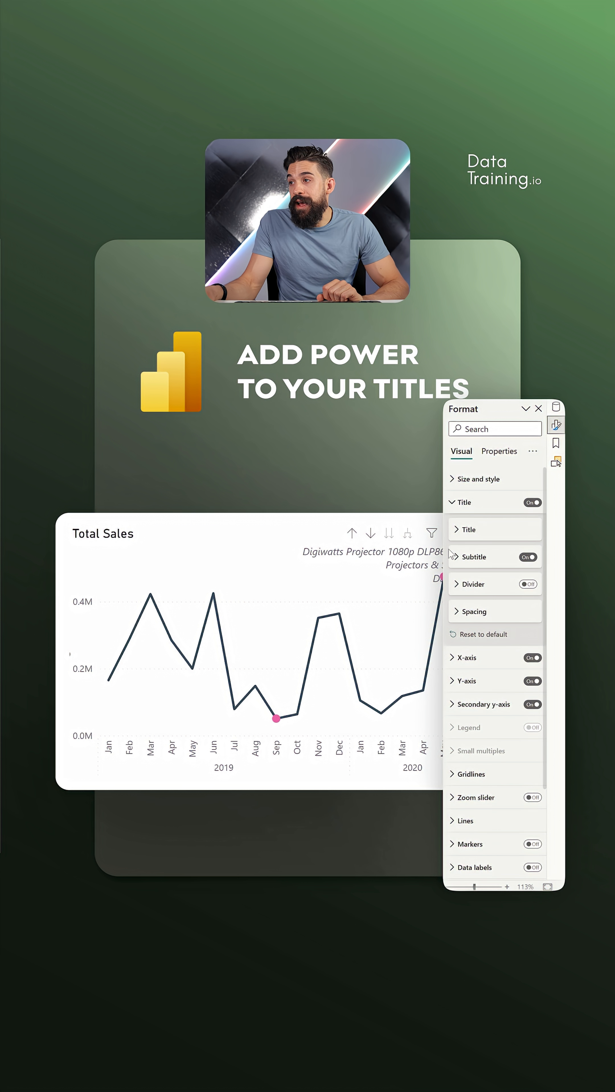
{"action": "left_click", "coordinate": [473, 557]}
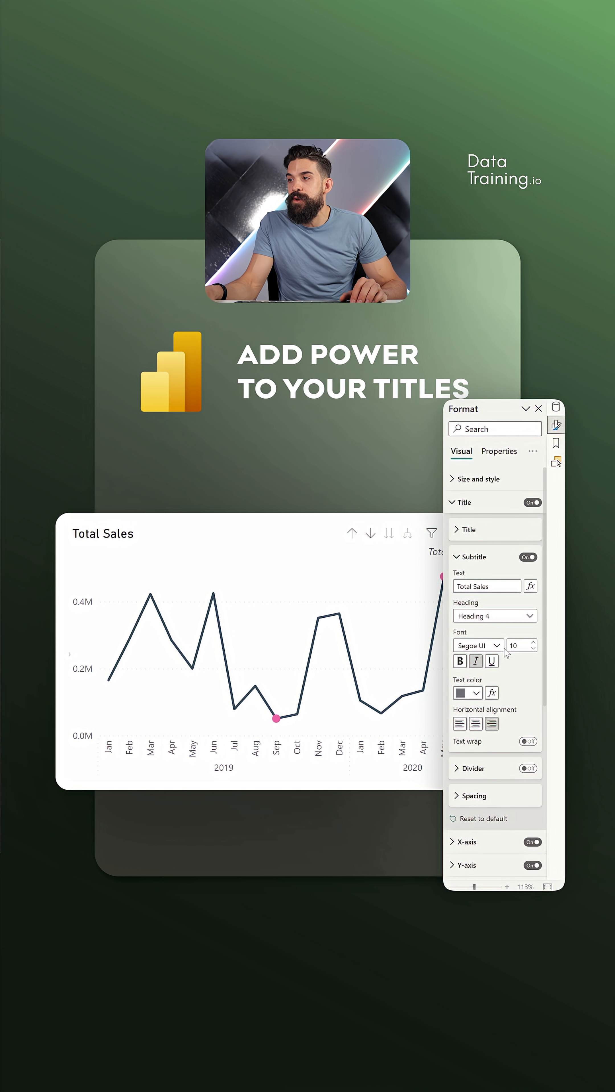
Italicise the product subtitle and align it to the right of the chart
{"action": "left_click", "coordinate": [463, 530]}
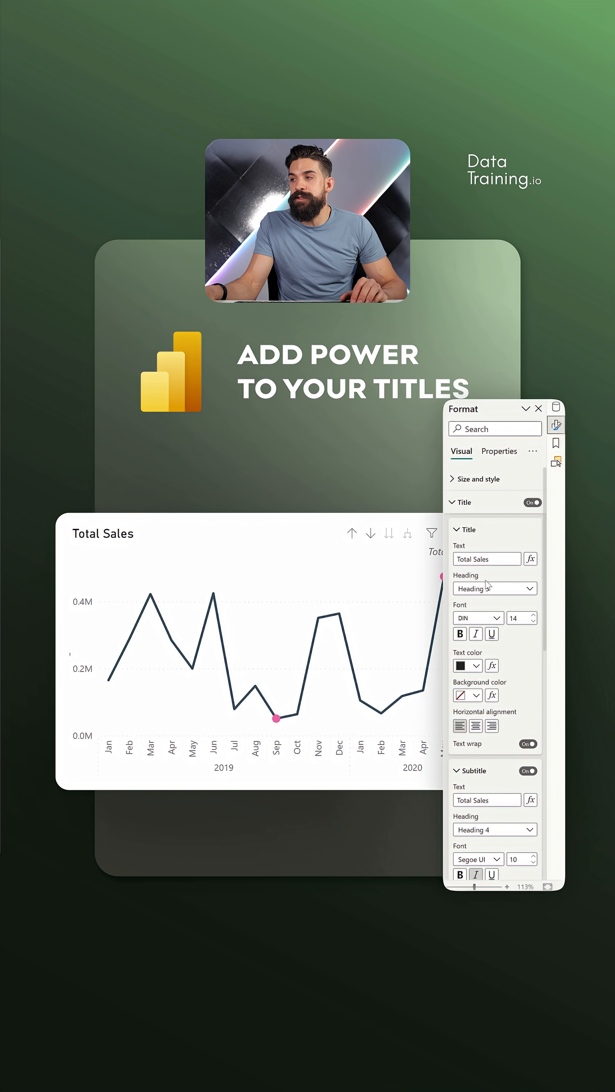
{"action": "left_click", "coordinate": [464, 530]}
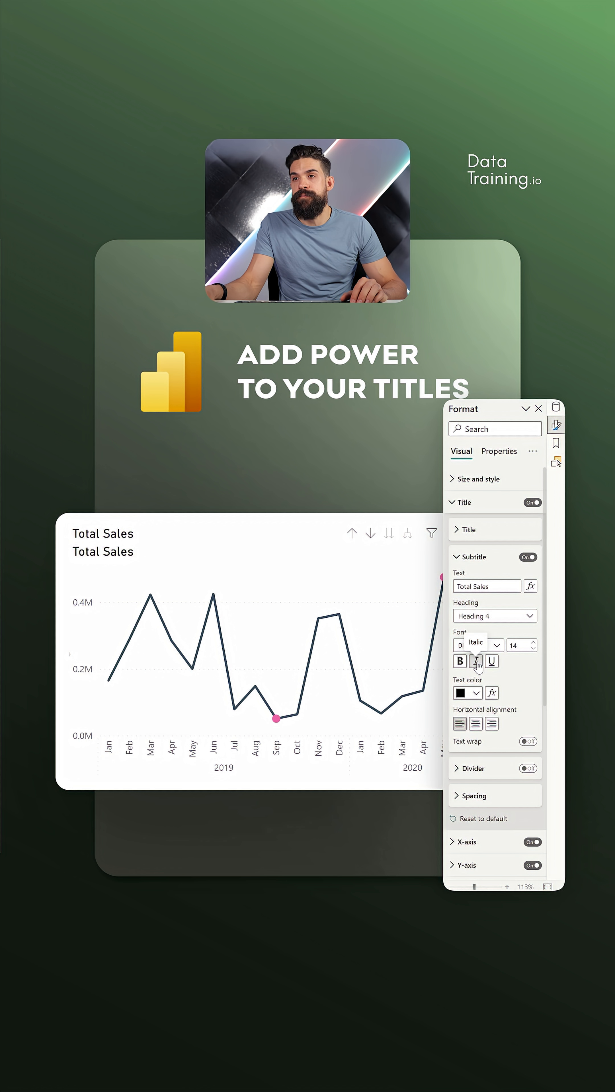
{"action": "left_click", "coordinate": [465, 529]}
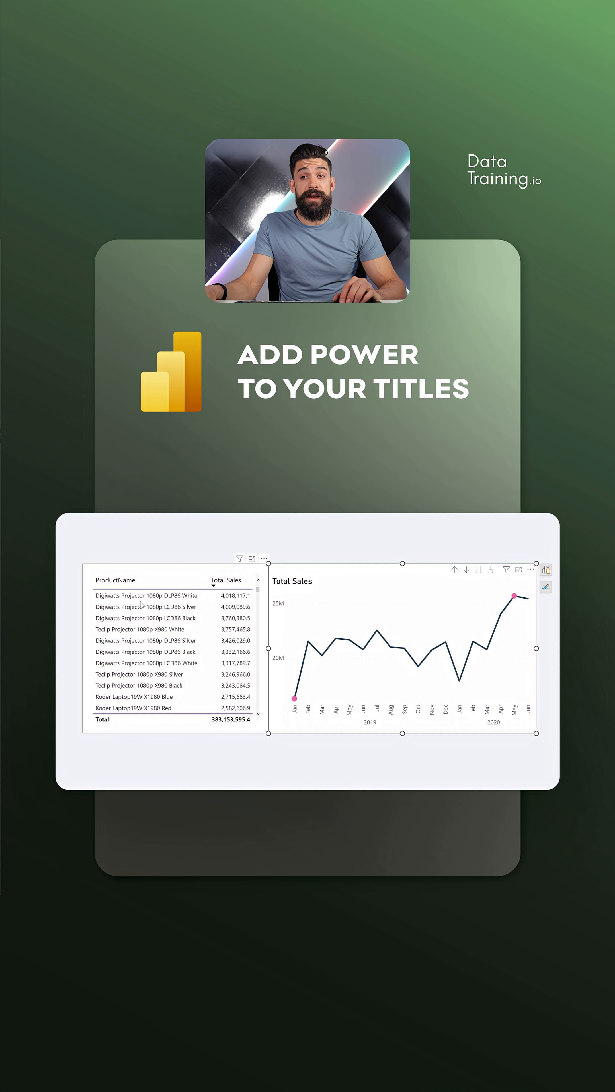
Select the Total Sales line chart and expand its Title settings
{"action": "left_click", "coordinate": [146, 596]}
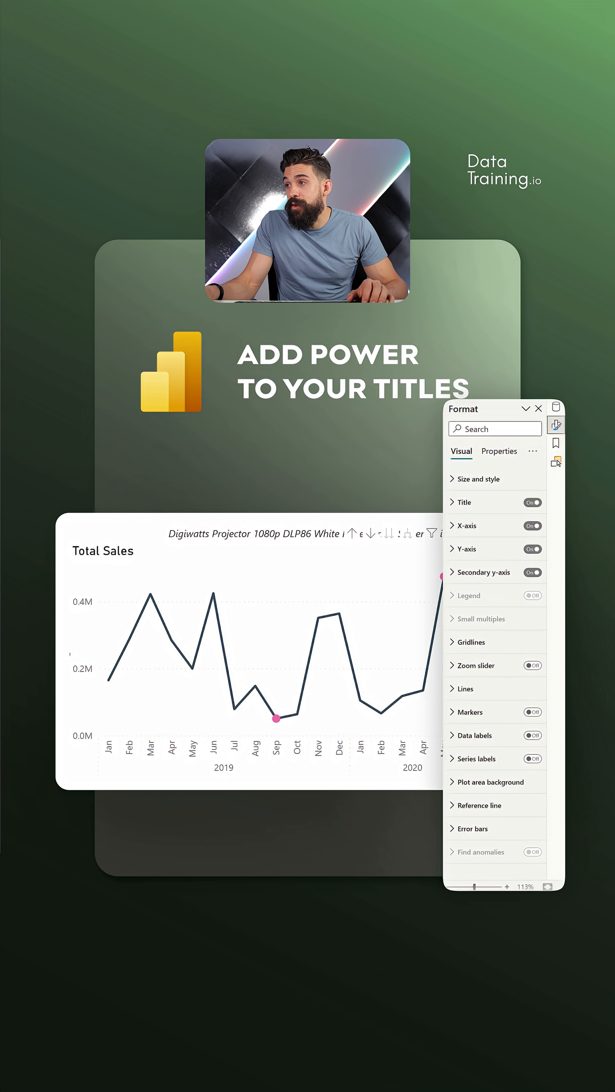
{"action": "left_click", "coordinate": [462, 502]}
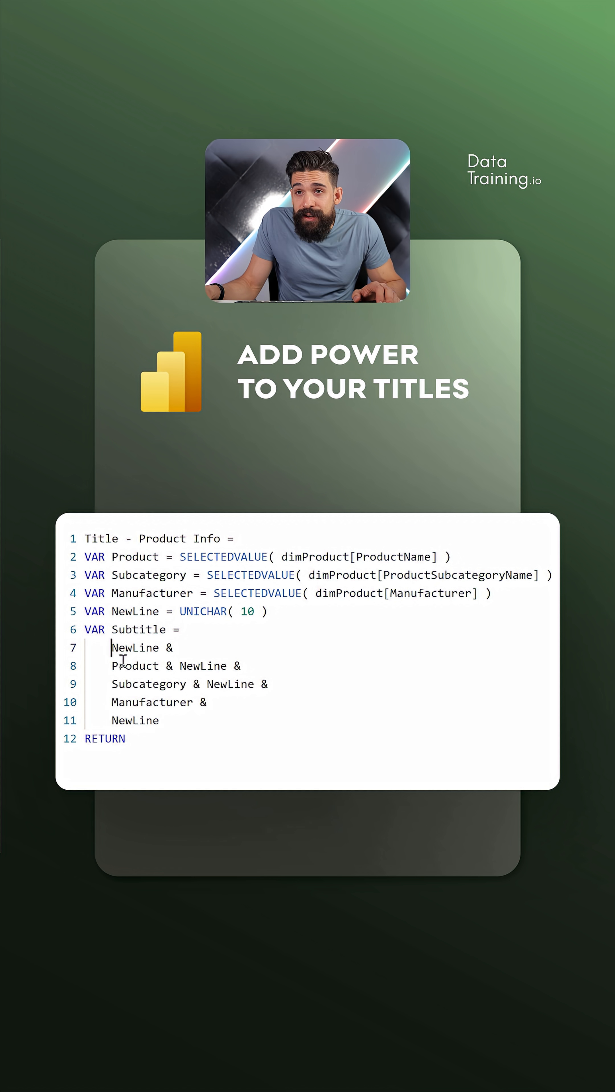
Write the Title - Product Info DAX measure joining product, subcategory and manufacturer with UNICHAR(10) line breaks
{"action": "type", "text": "\"\""}
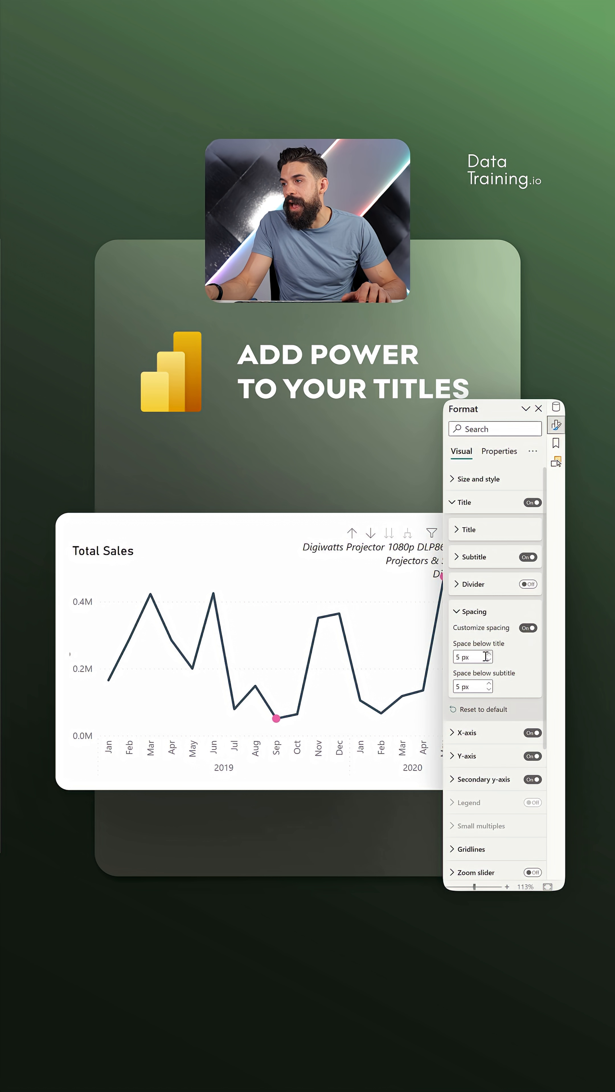
{"action": "mouse_move", "coordinate": [498, 640]}
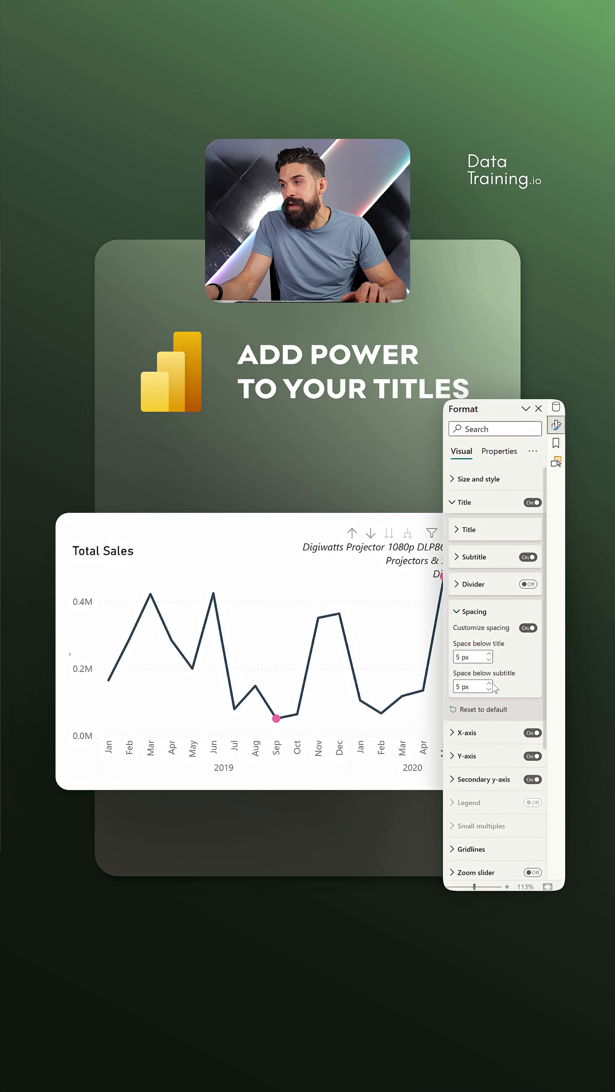
Set the custom space below the subtitle to 5 px
{"action": "left_click", "coordinate": [538, 409]}
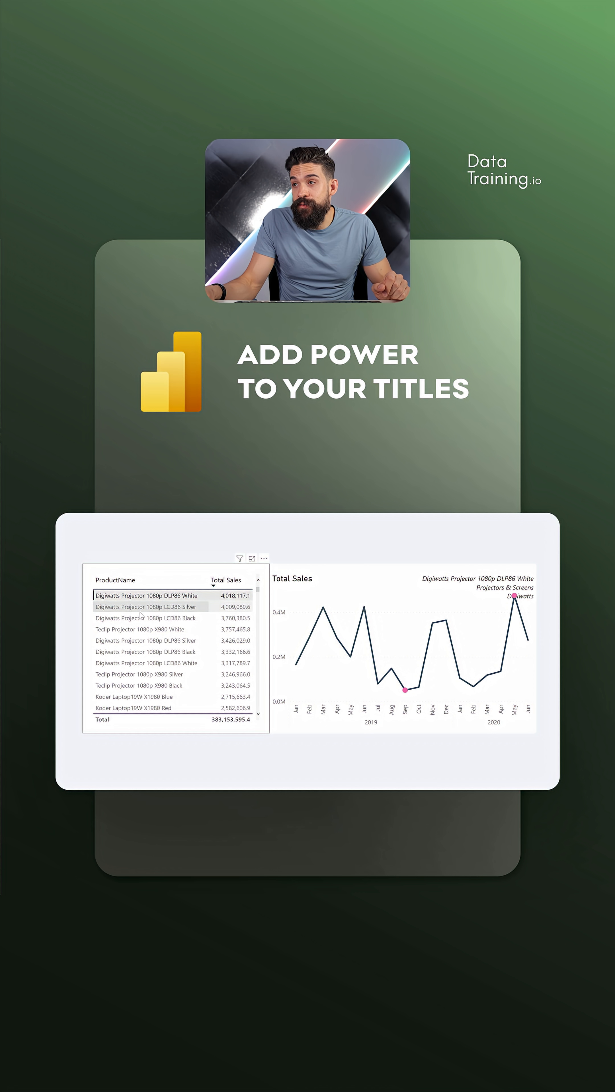
Filter the chart to Digiwatts Projector 1080p LCD86 Silver, then Teclip Projector 1080p X980 White
{"action": "left_click", "coordinate": [142, 630]}
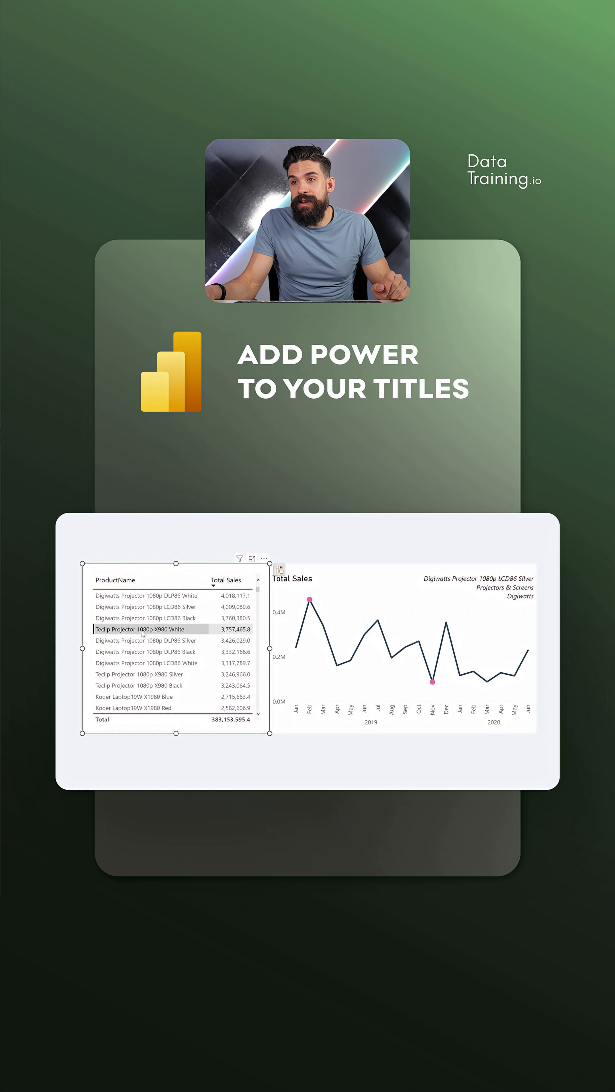
{"action": "left_click", "coordinate": [142, 630]}
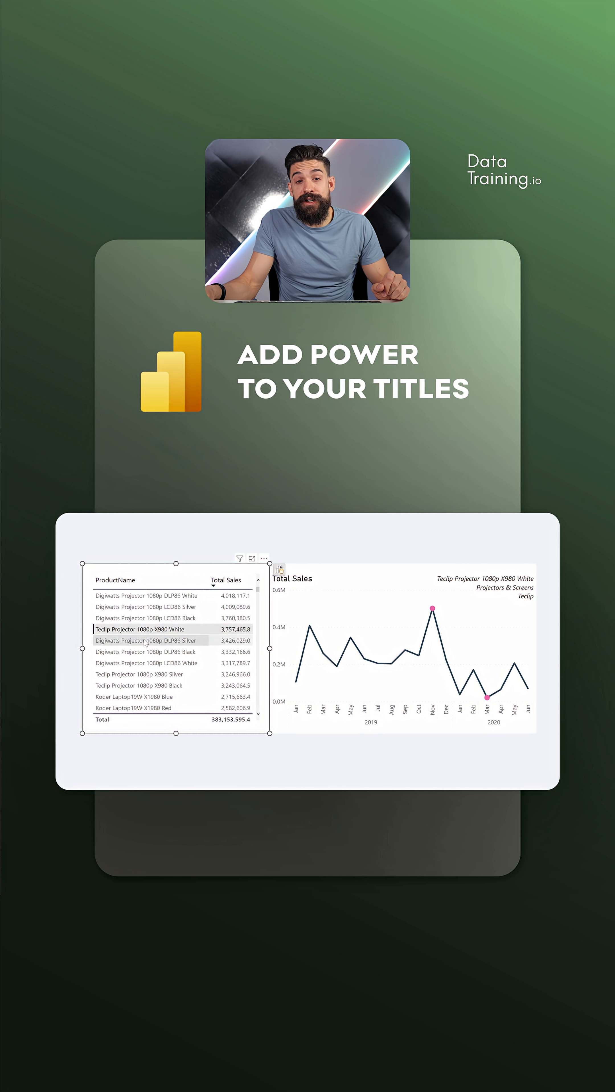